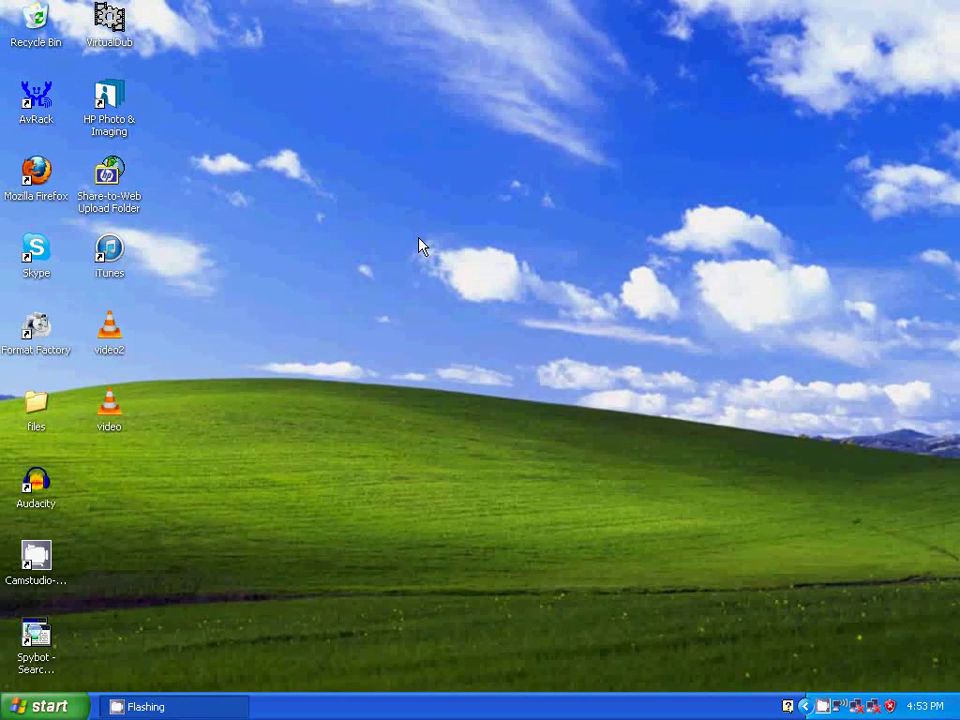
Step: Launch VirtualDub from its desktop icon
left_click(36, 175)
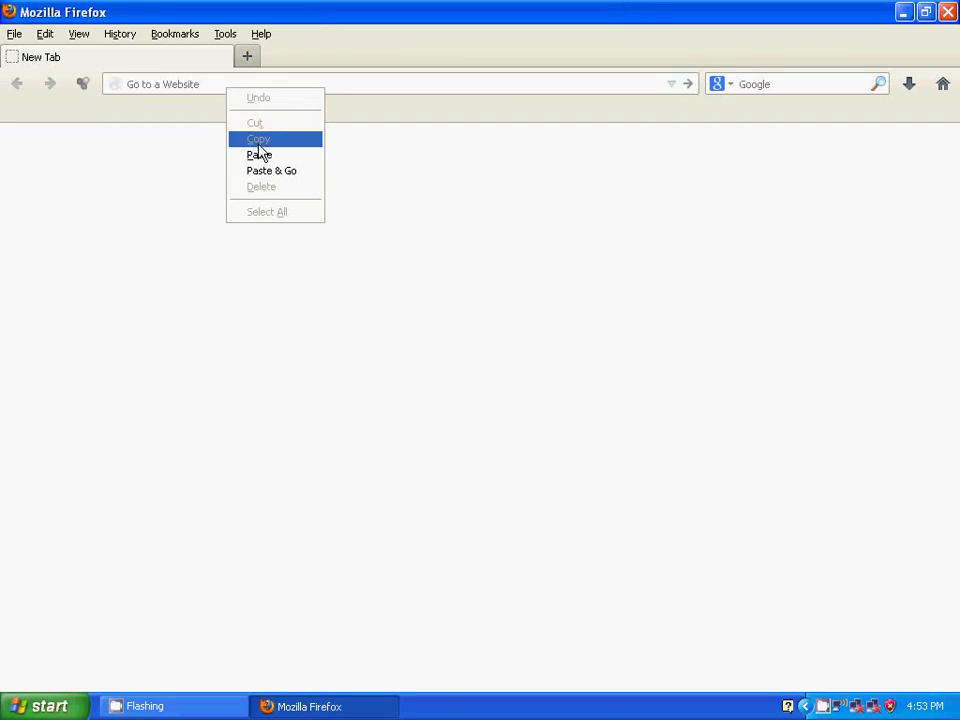
left_click(270, 170)
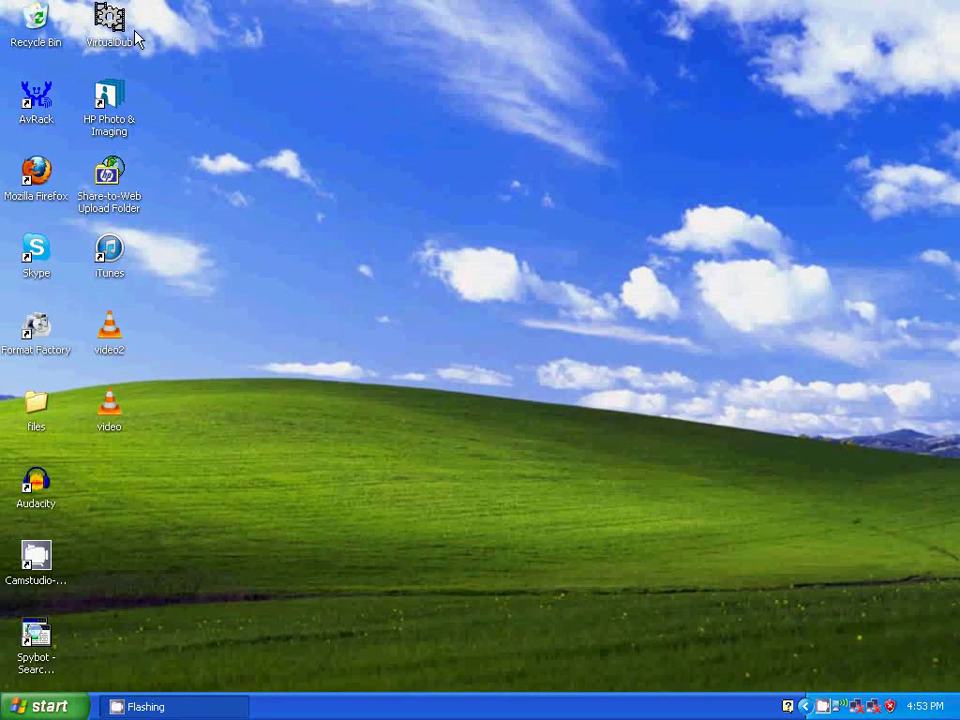
double_click(109, 20)
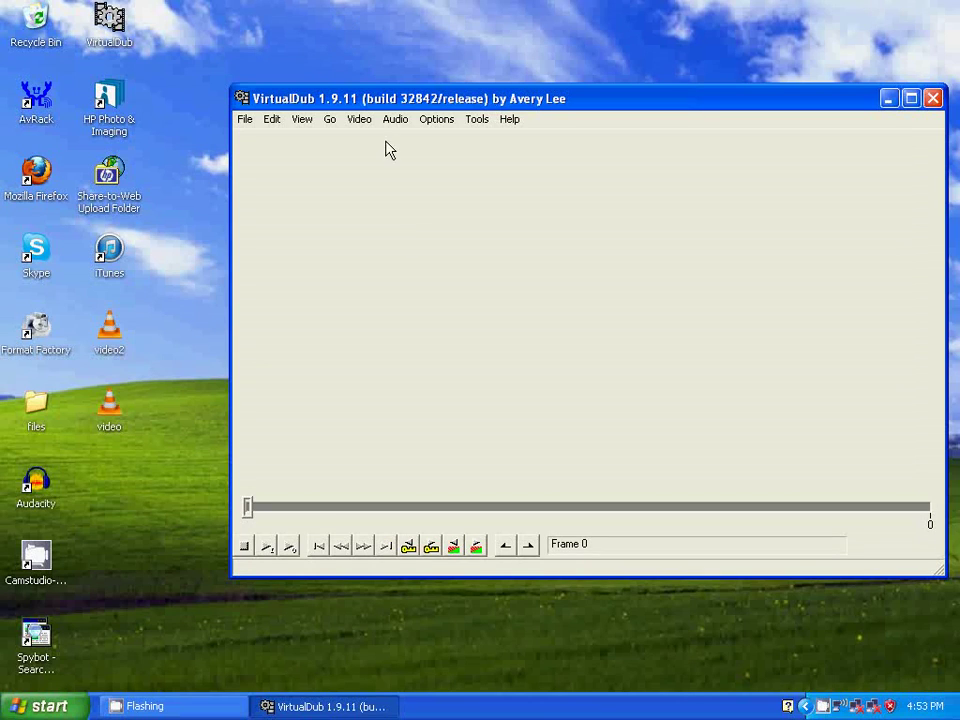
mouse_move(110, 415)
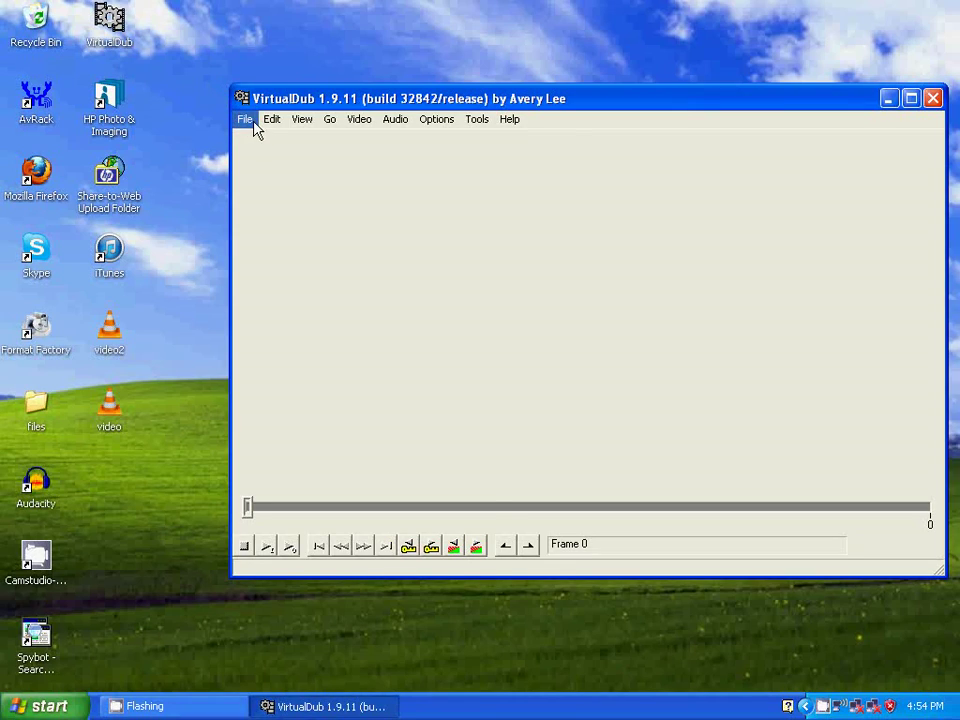
Step: Load video.avi for editing and dismiss the audio start-position warning
left_click(244, 119)
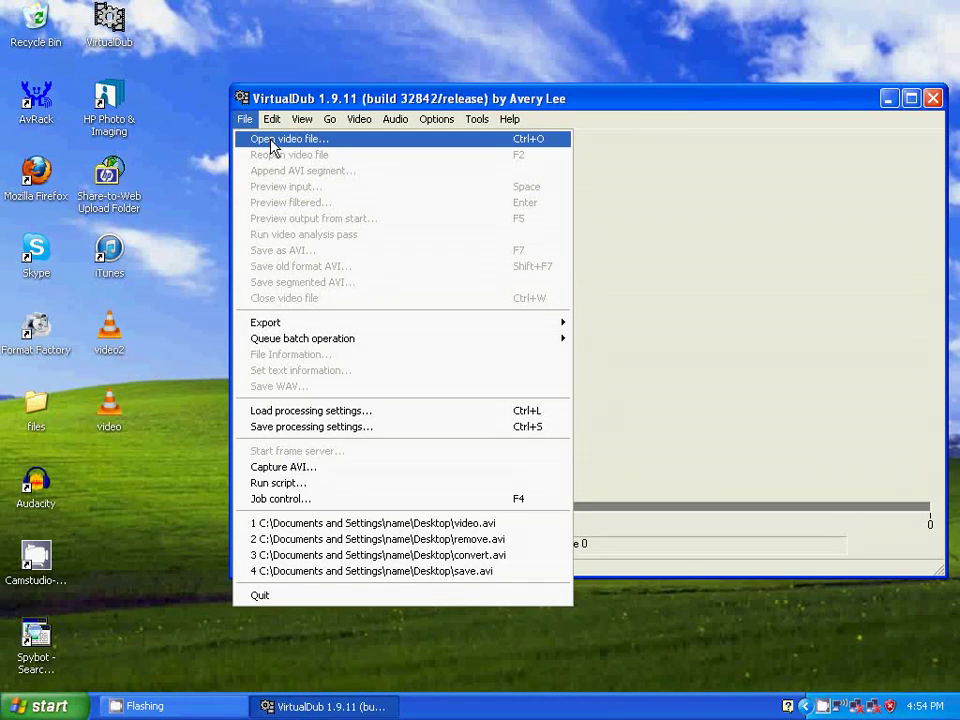
left_click(288, 139)
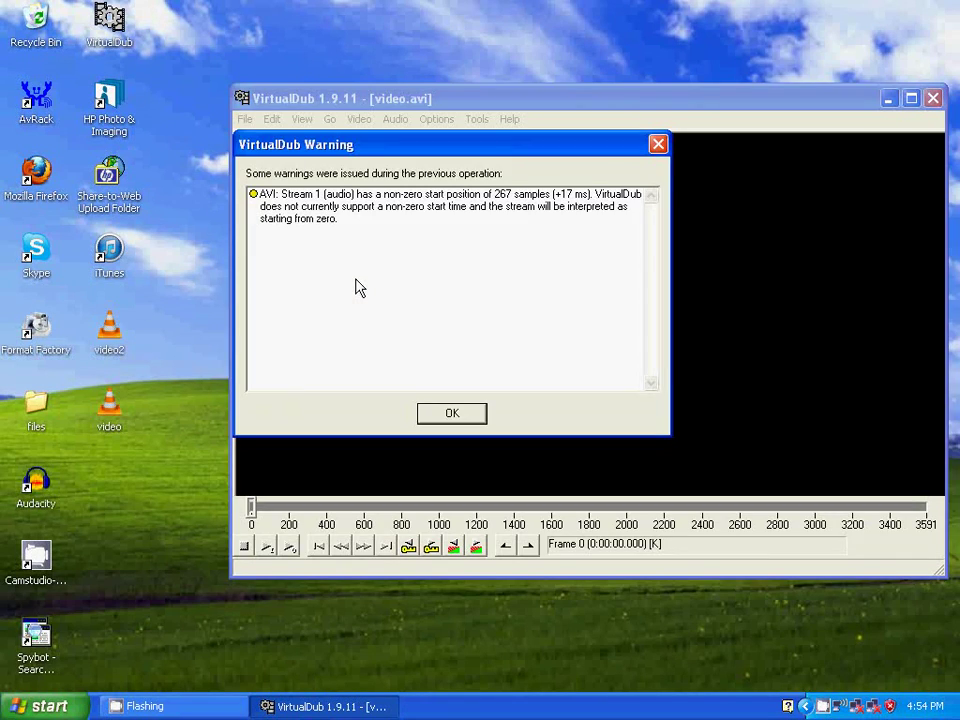
left_click(451, 413)
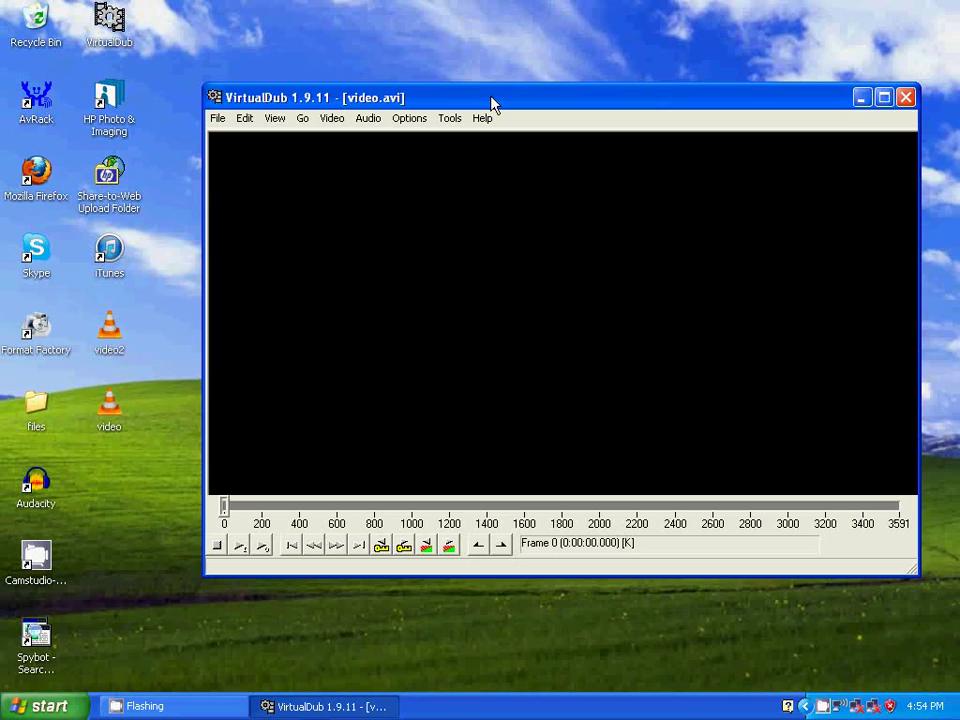
Step: Choose No audio so the output is saved without sound
left_click(367, 118)
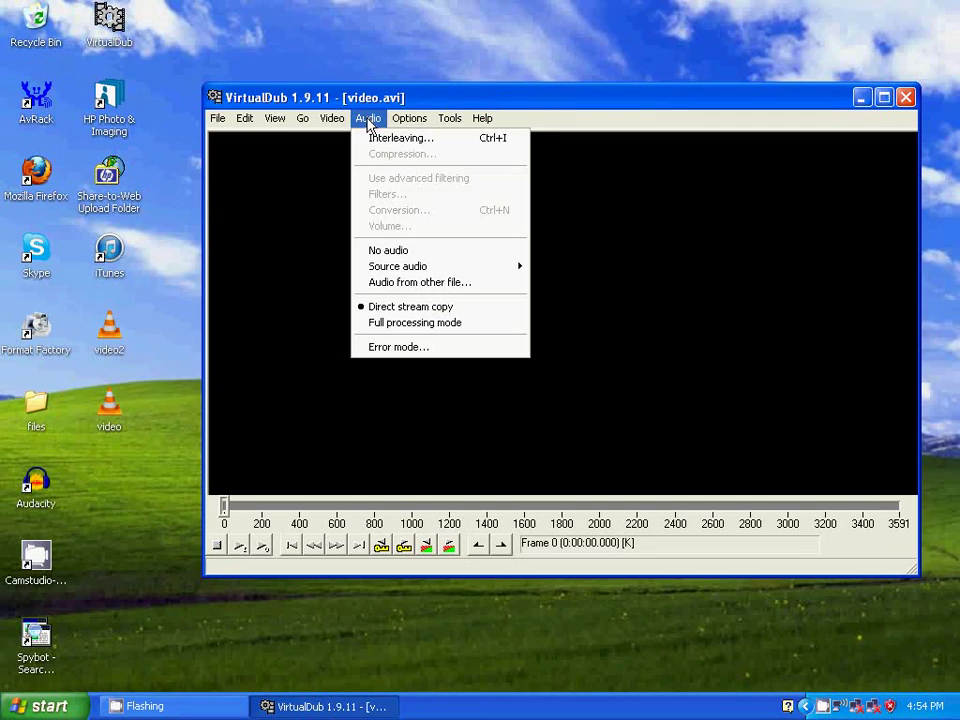
mouse_move(388, 250)
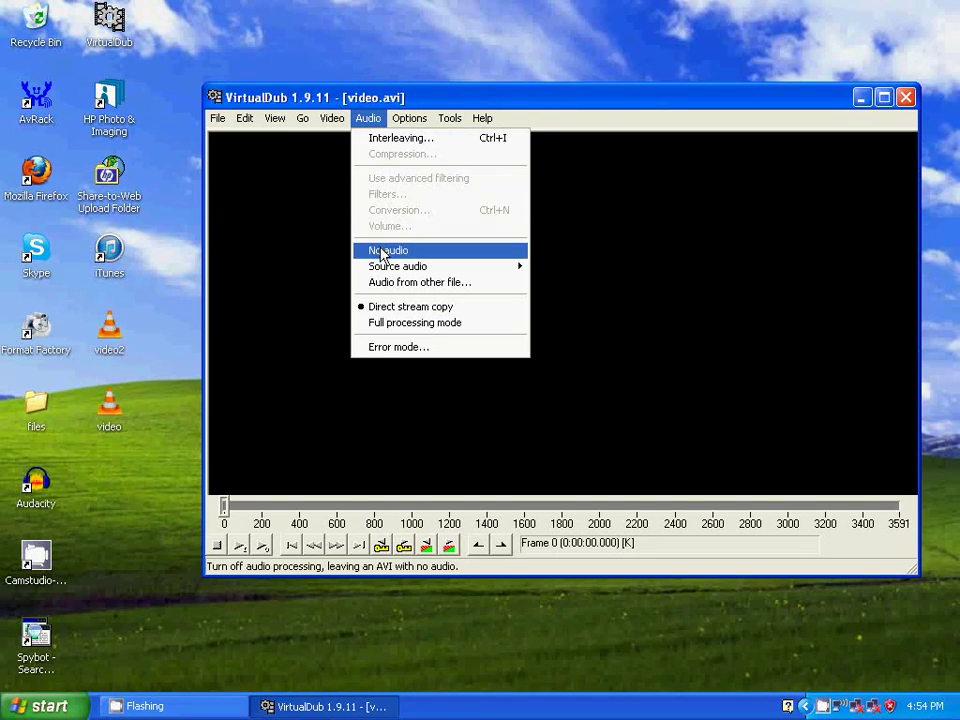
left_click(388, 250)
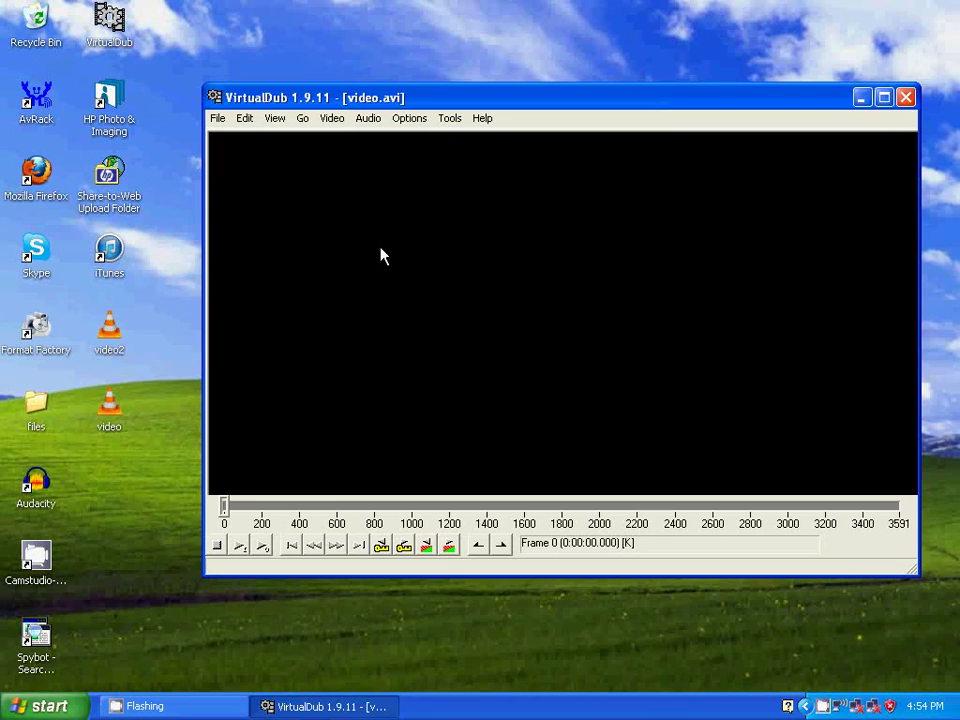
left_click(331, 118)
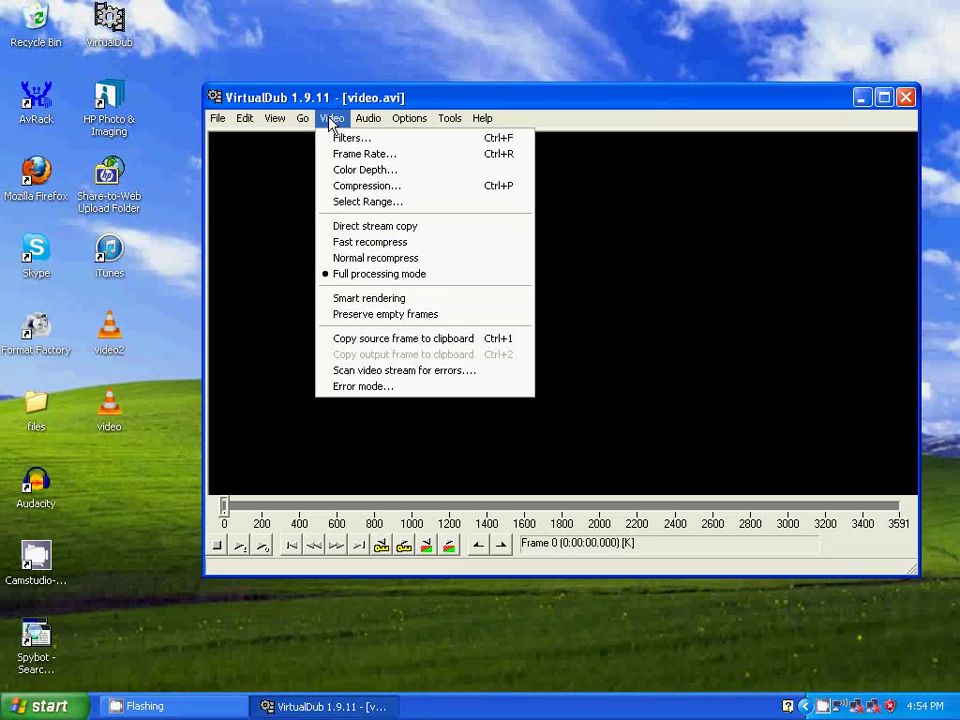
Step: Select the Xvid MPEG-4 Codec as the video compressor, review its settings, and confirm
left_click(366, 185)
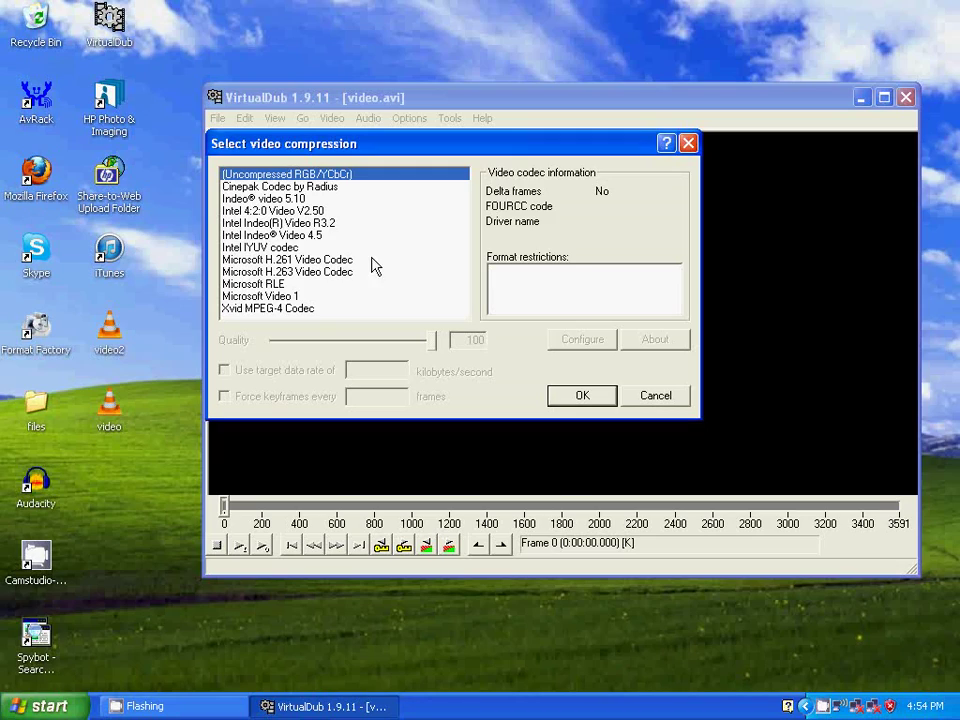
left_click(267, 308)
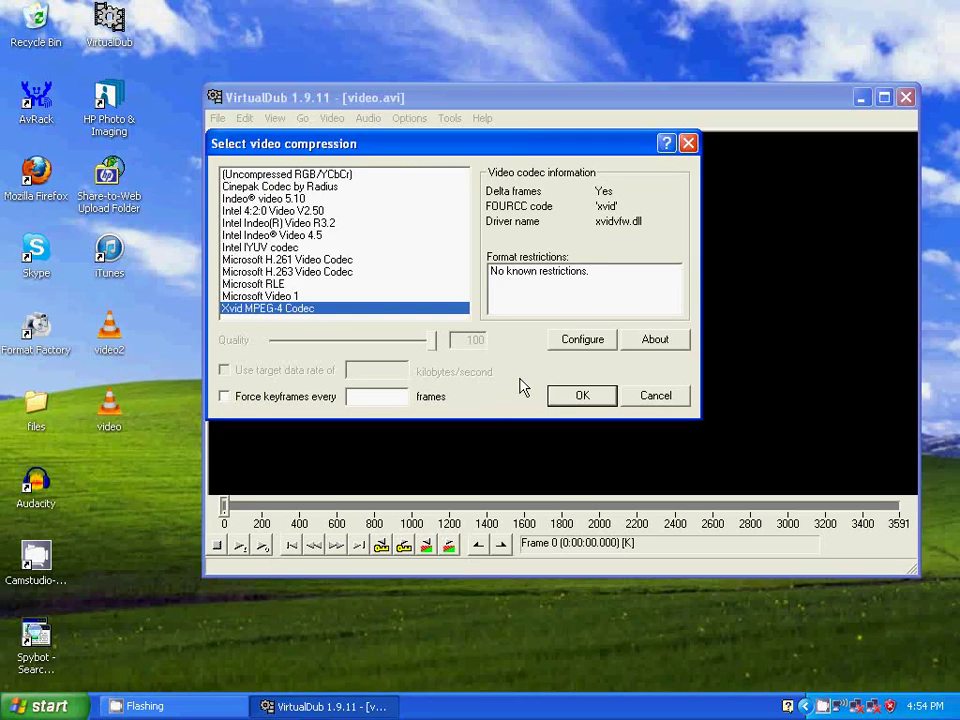
mouse_move(265, 322)
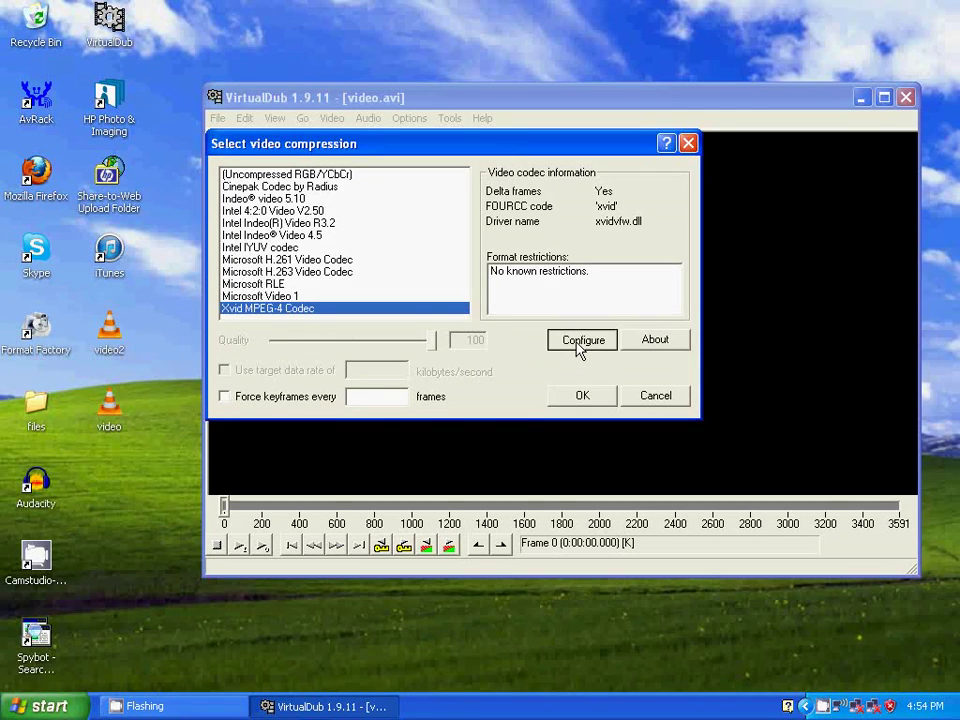
left_click(582, 339)
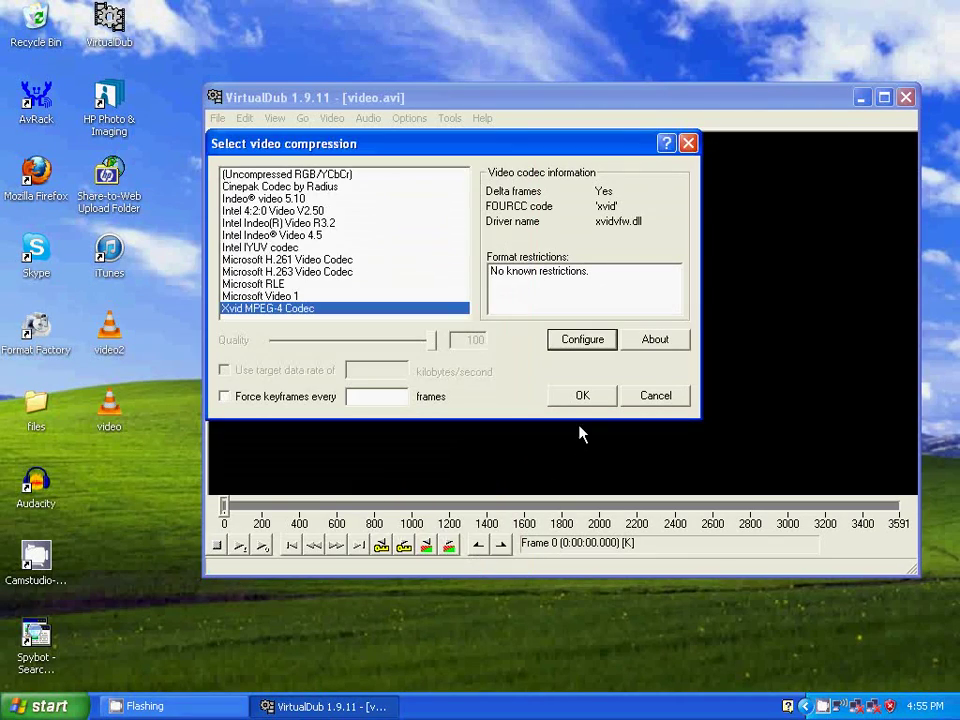
left_click(582, 395)
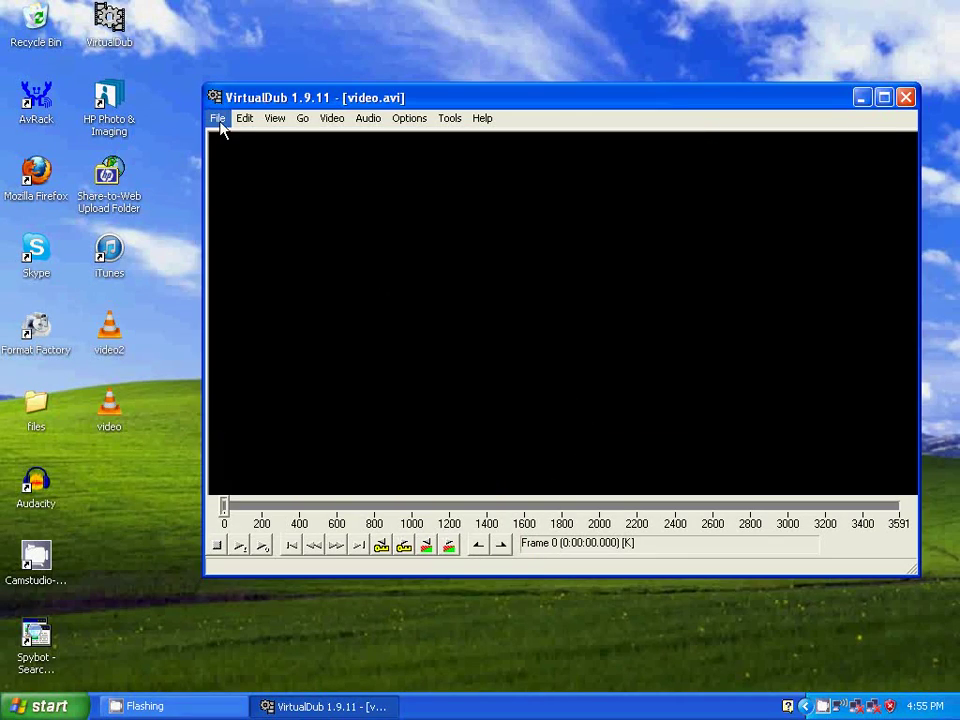
Step: Save the video as a new AVI named video3 on the Desktop
left_click(217, 118)
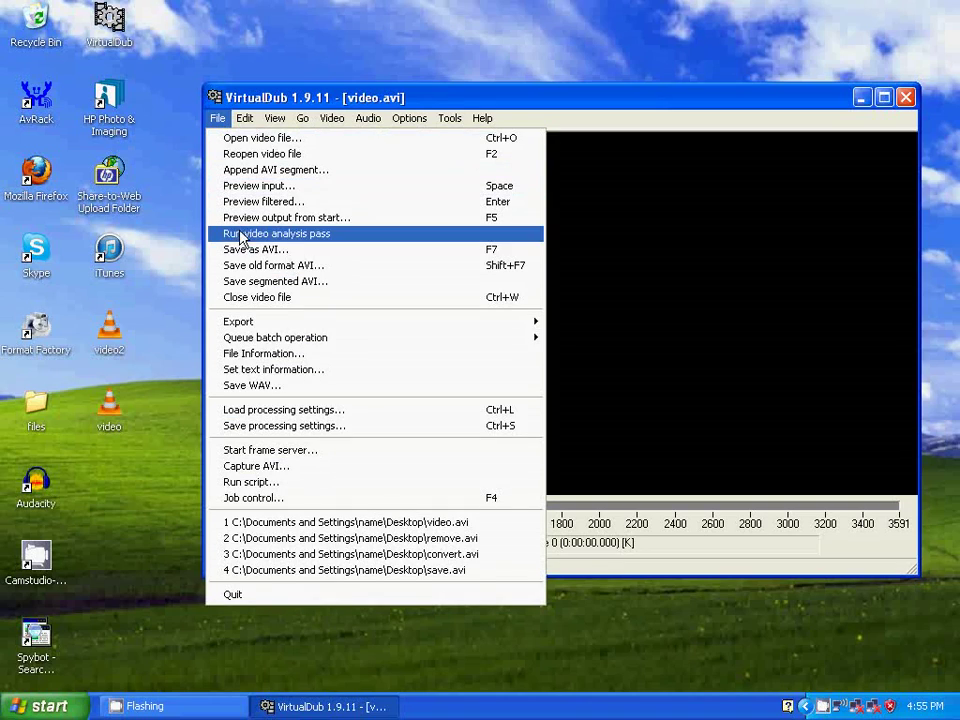
left_click(256, 249)
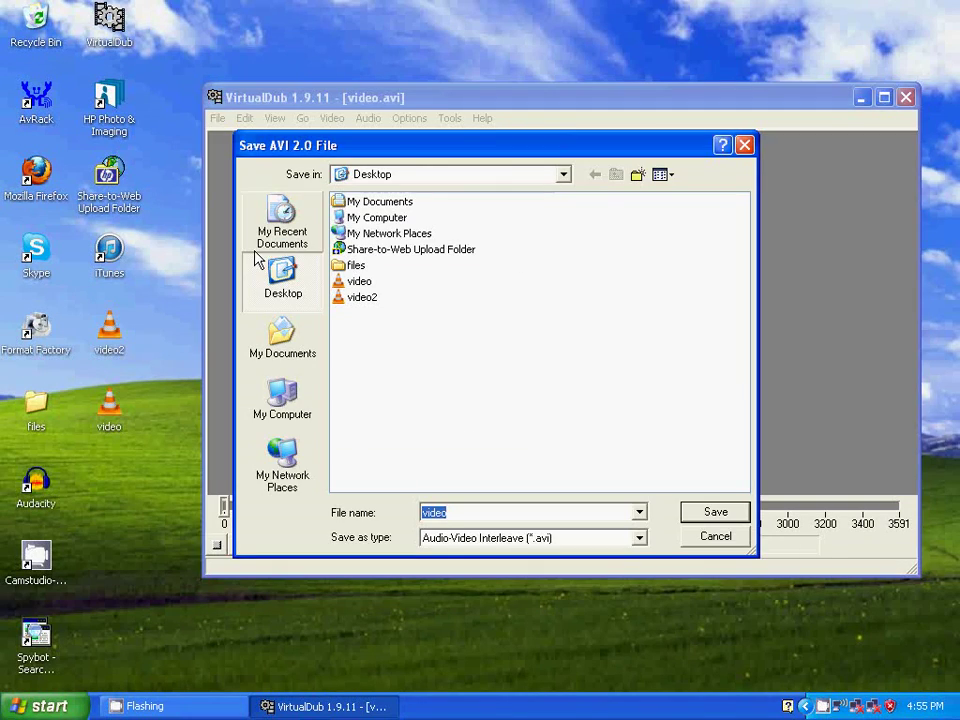
mouse_move(520, 445)
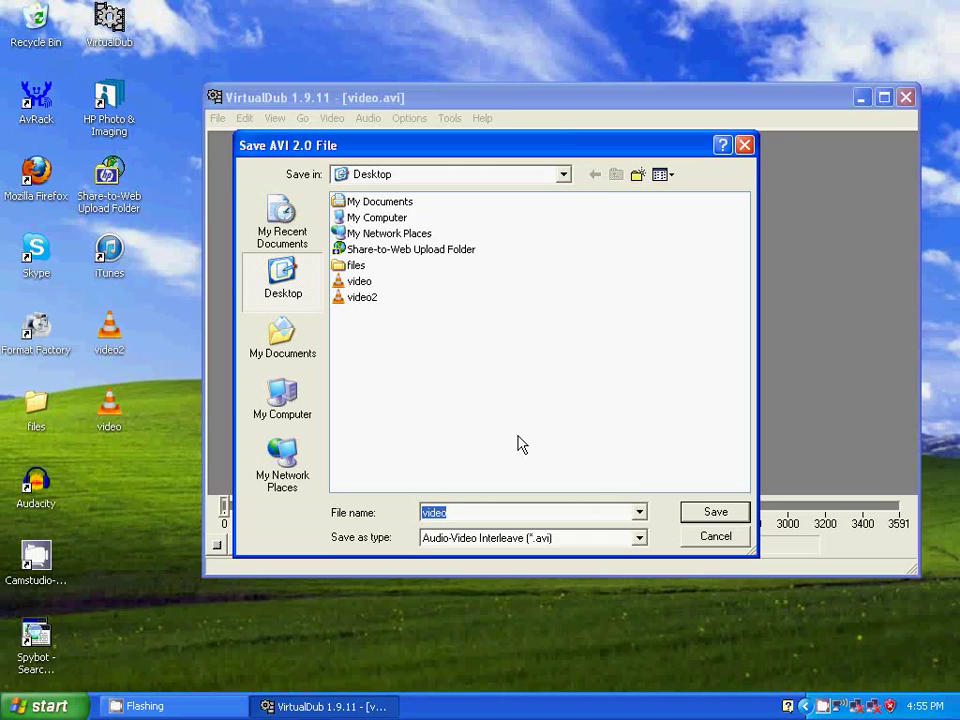
key("Delete")
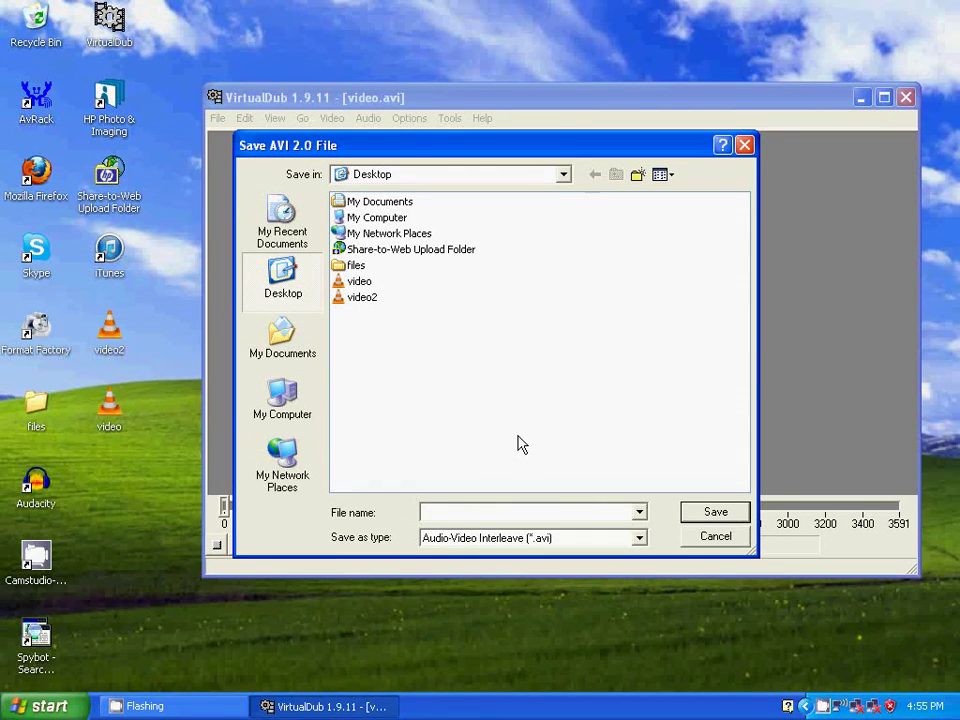
type("video3")
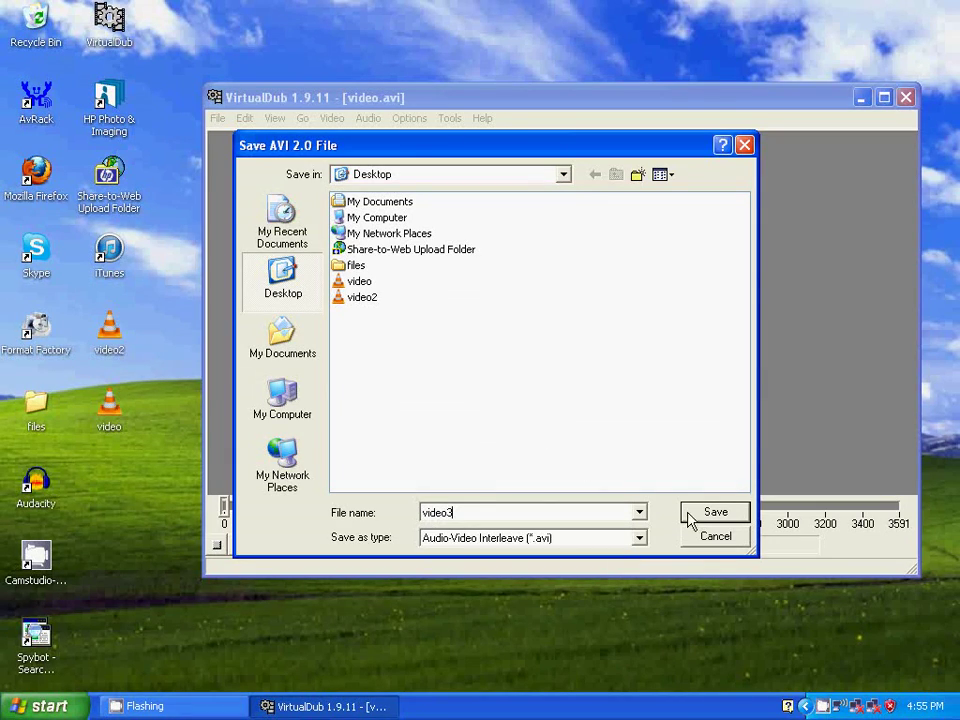
left_click(715, 511)
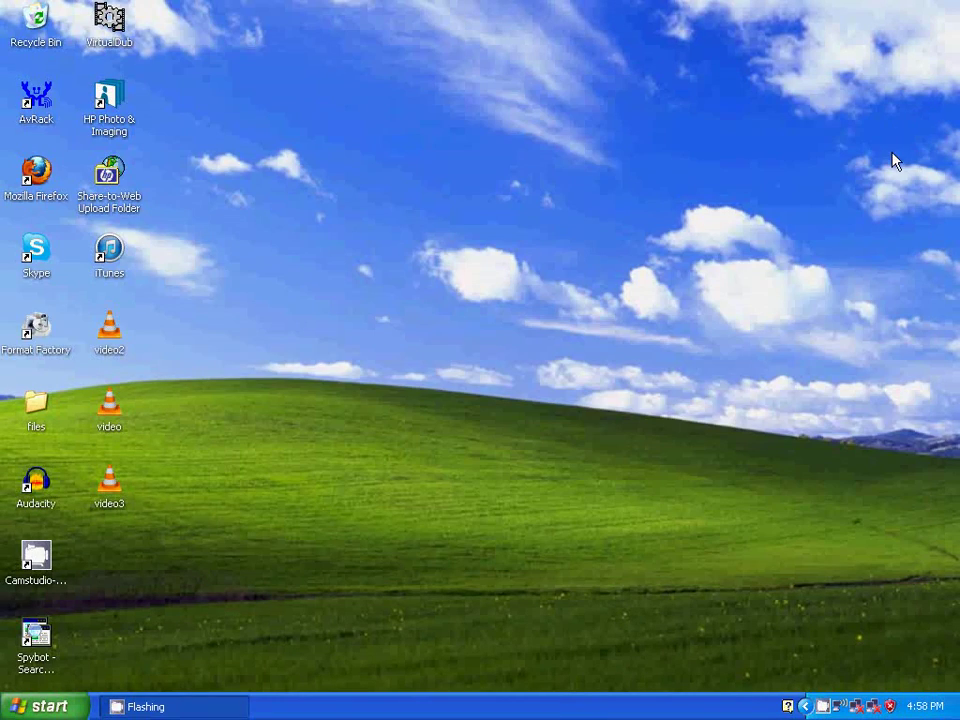
mouse_move(107, 413)
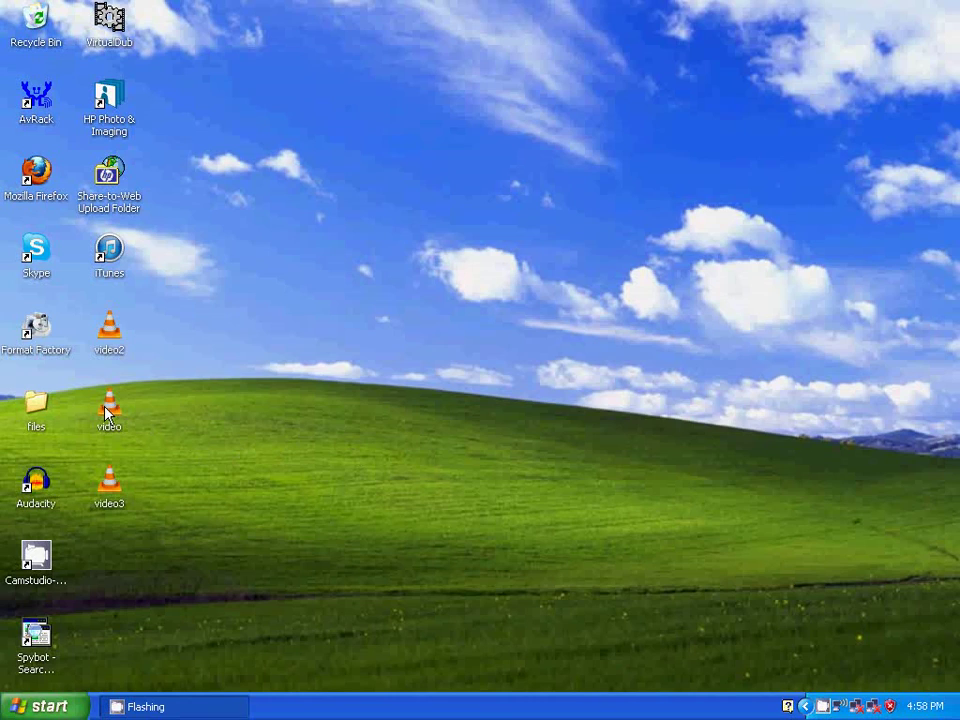
right_click(108, 405)
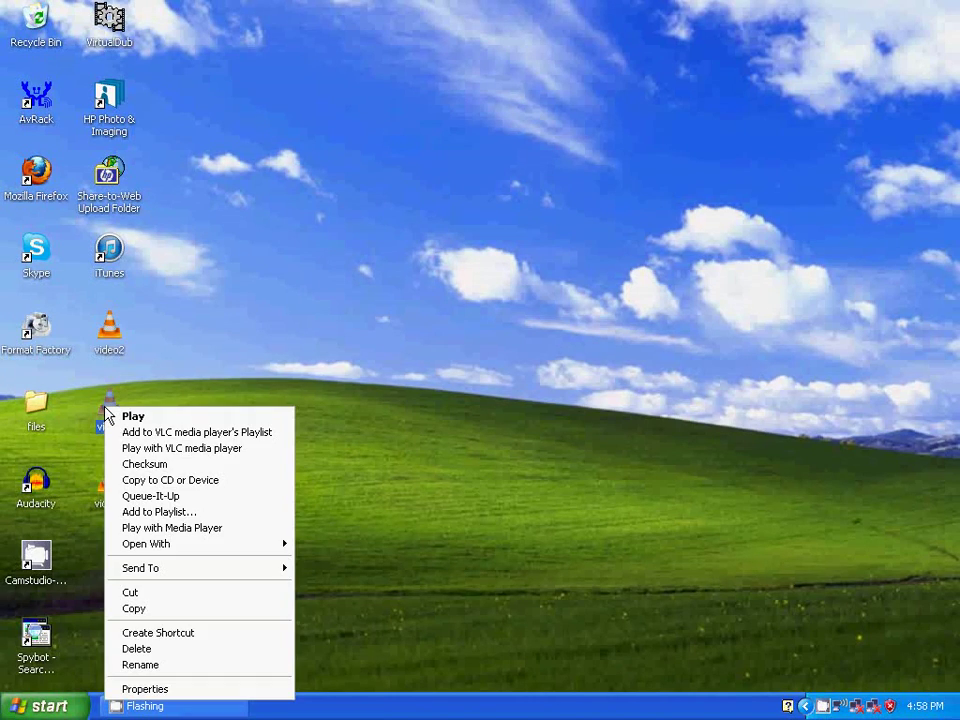
mouse_move(197, 432)
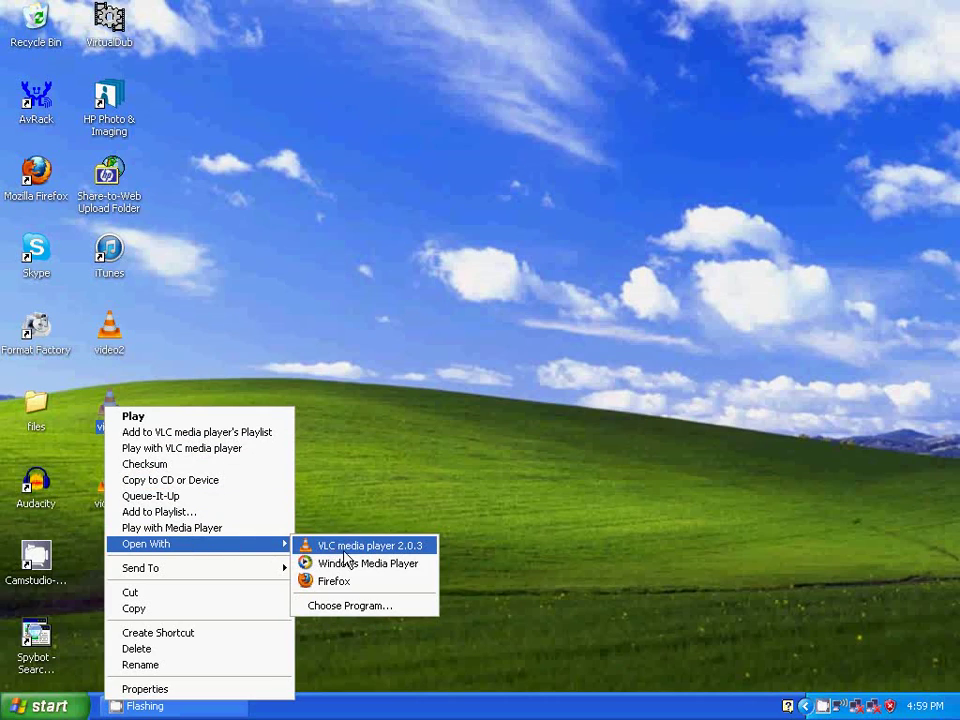
left_click(368, 563)
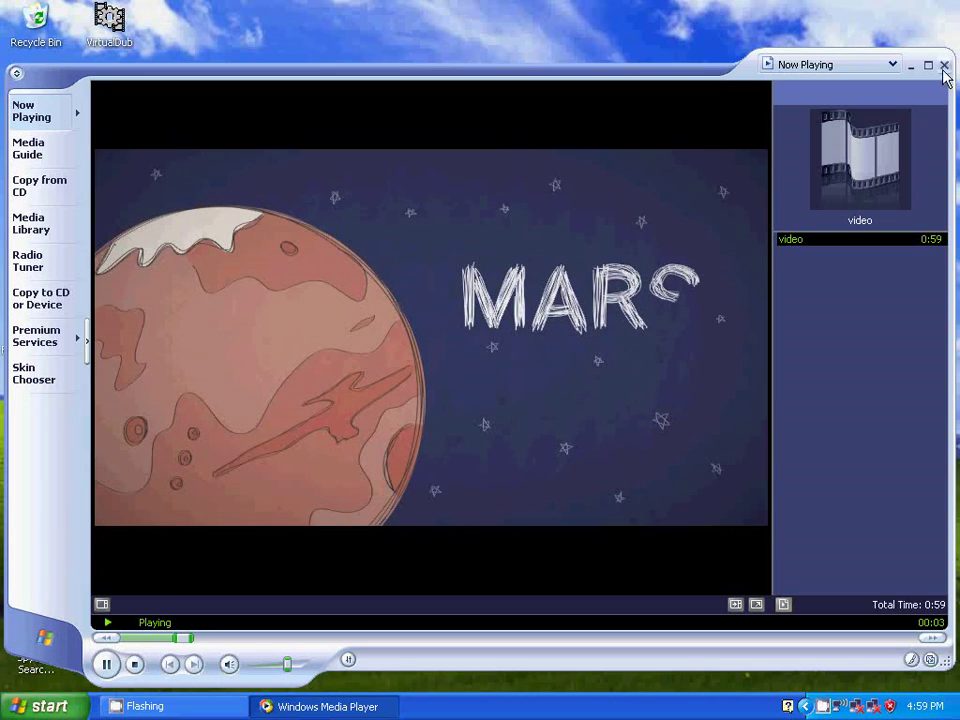
left_click(943, 64)
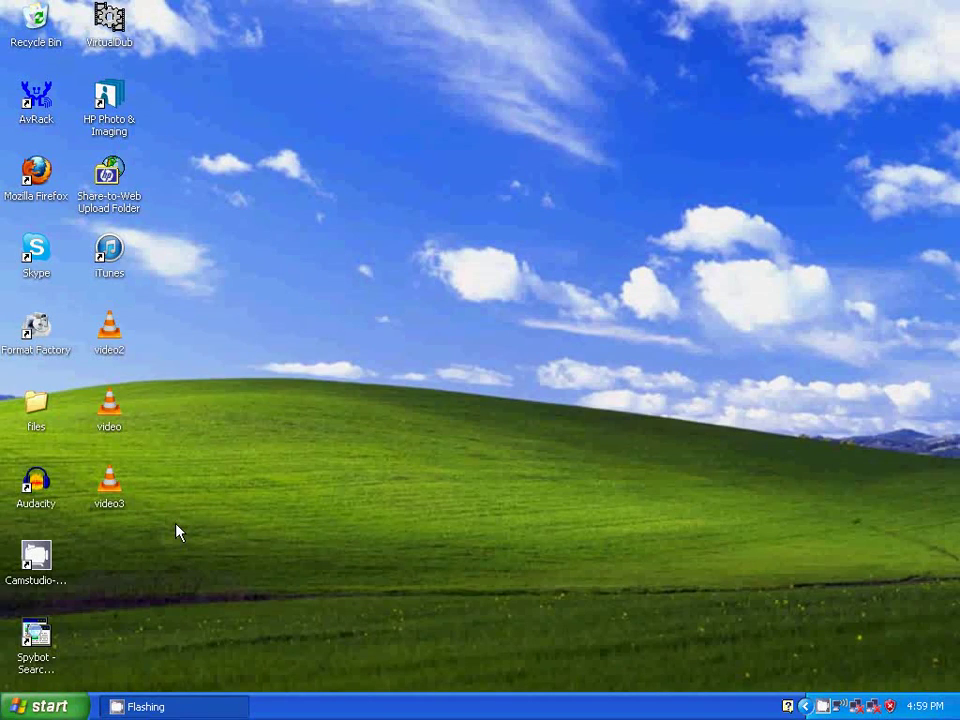
right_click(109, 487)
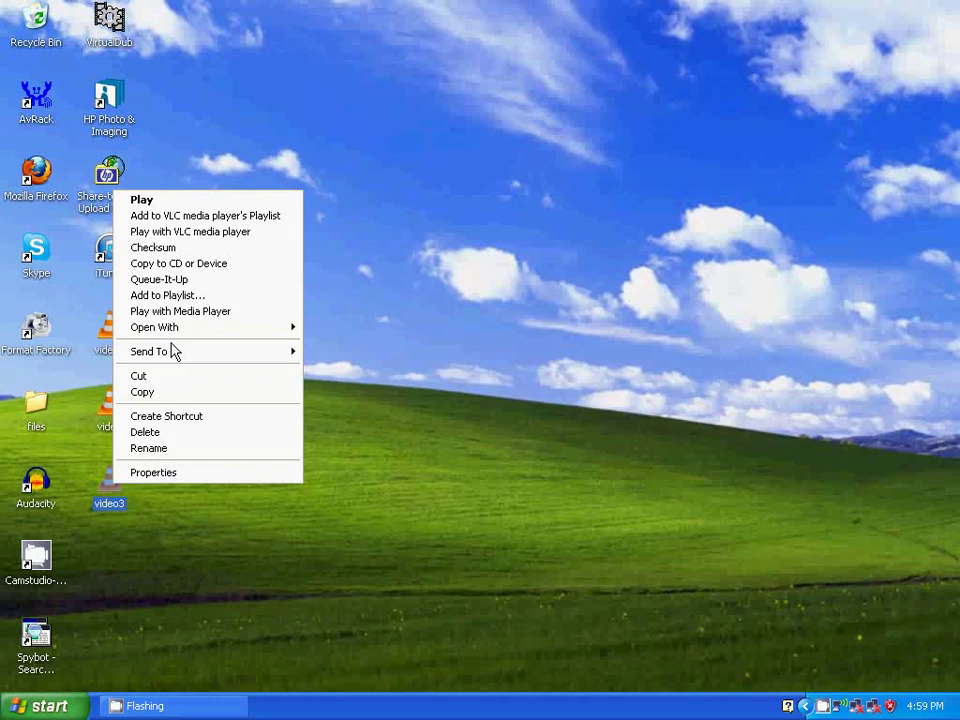
mouse_move(154, 327)
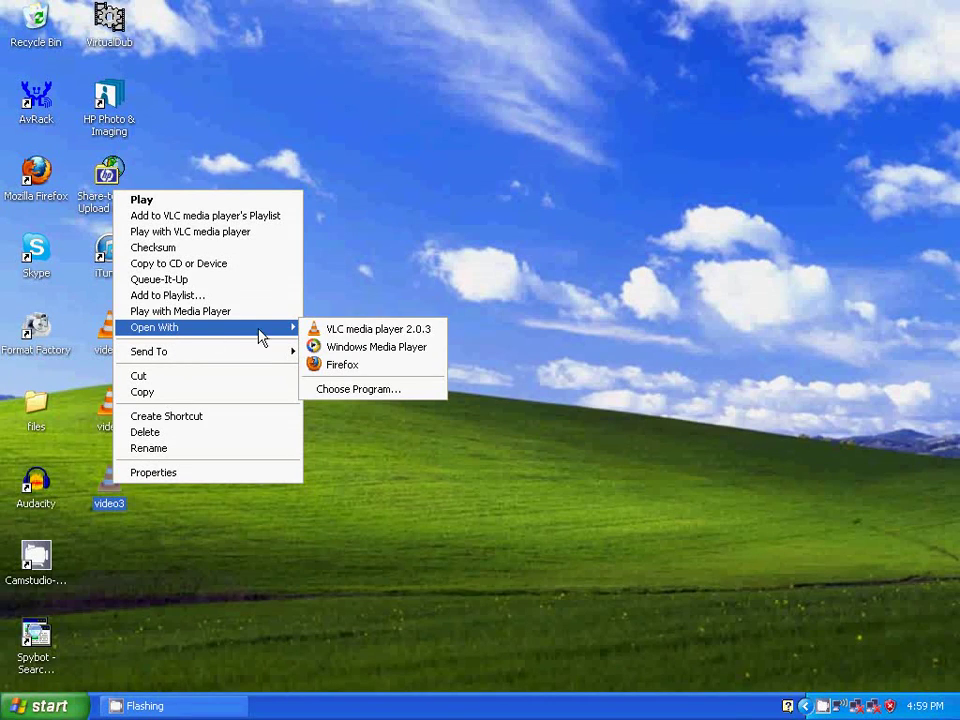
left_click(376, 347)
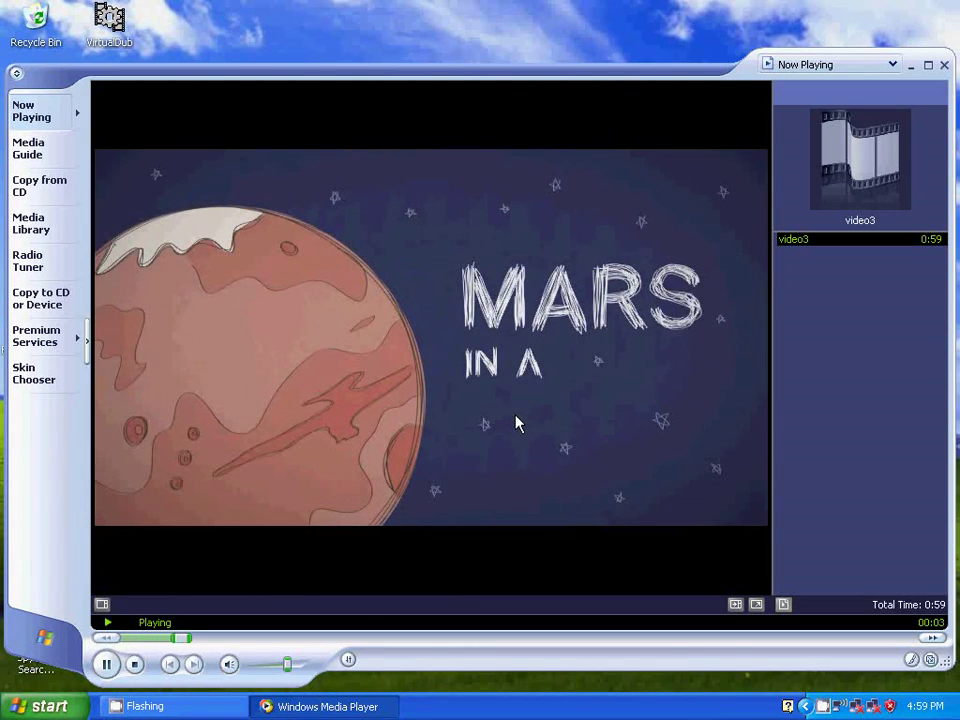
left_click(942, 64)
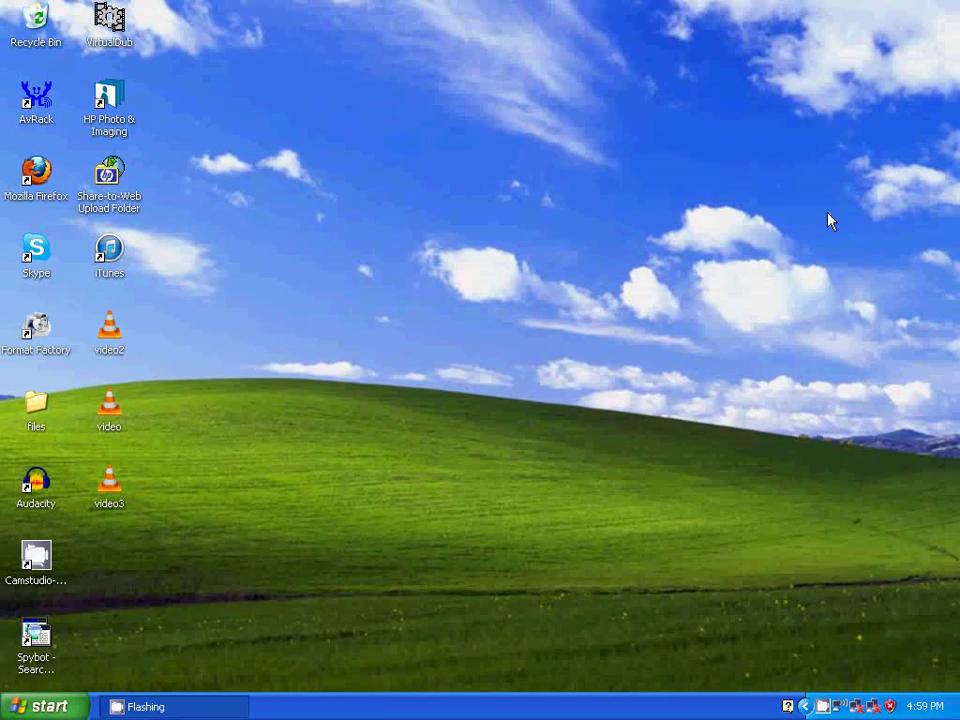
mouse_move(490, 593)
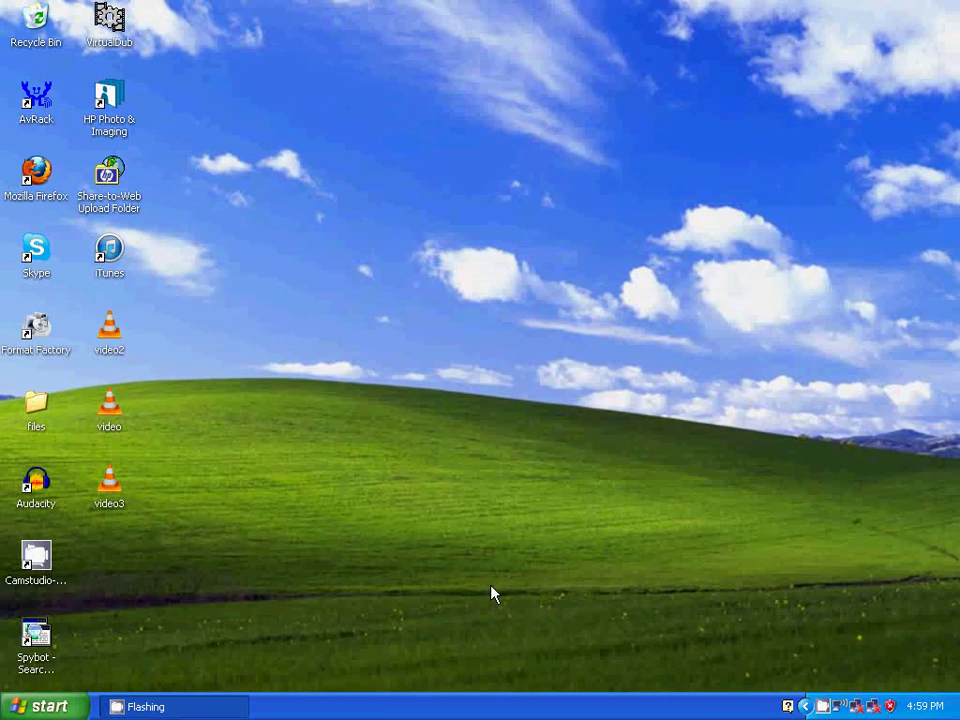